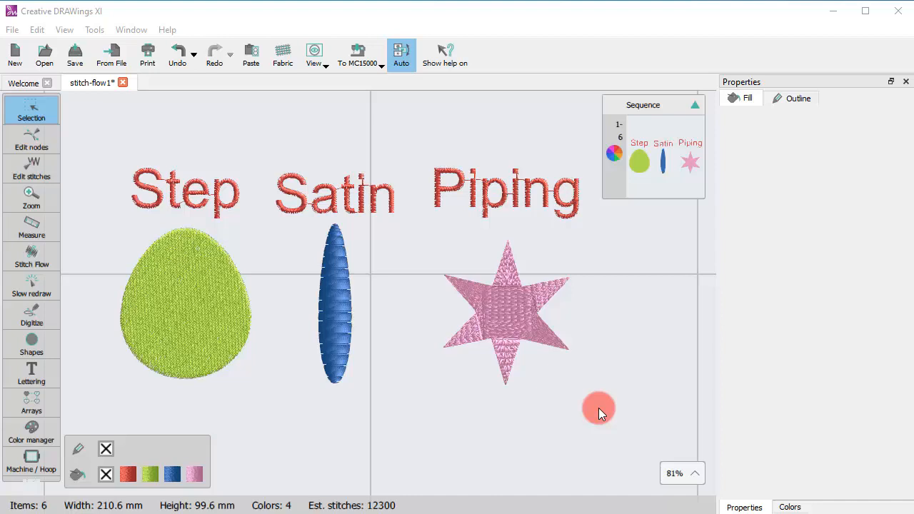
{"action": "mouse_move", "coordinate": [594, 412]}
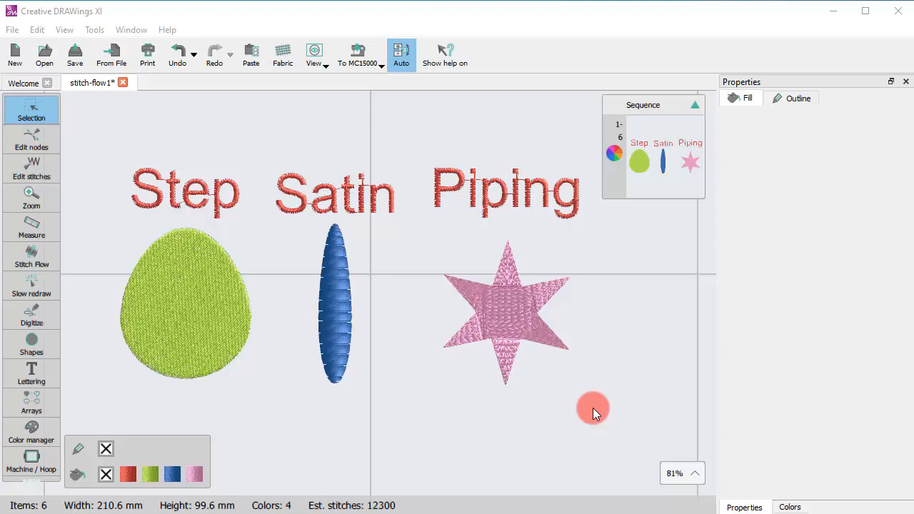
{"action": "mouse_move", "coordinate": [70, 319]}
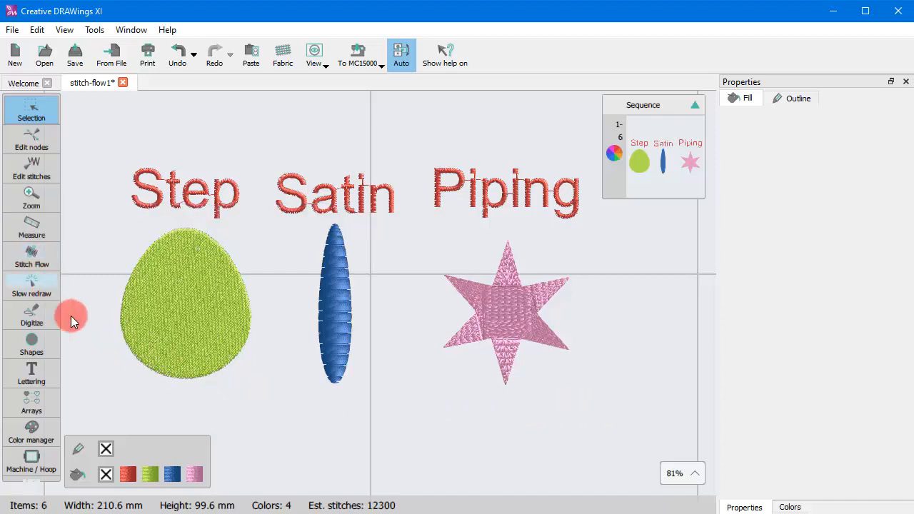
Step: Activate the Stitch Flow tool from the left toolbar
{"action": "left_click", "coordinate": [32, 255]}
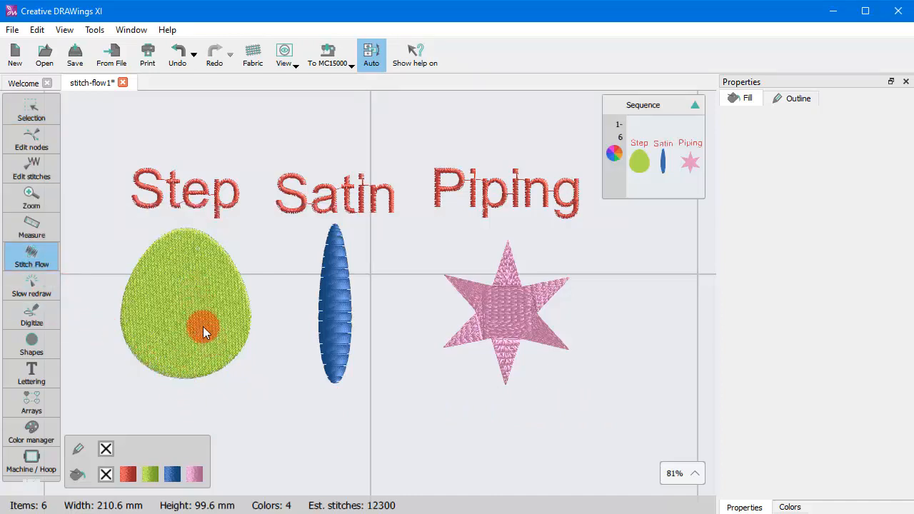
Step: Select the green Step egg, then the pink star, then the blue satin column in Stitch Flow
{"action": "left_click", "coordinate": [205, 332]}
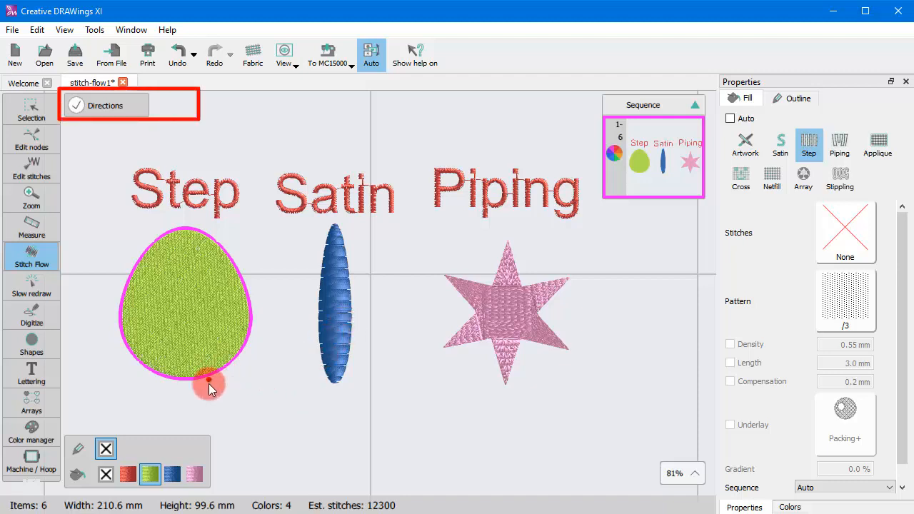
{"action": "left_click", "coordinate": [198, 320]}
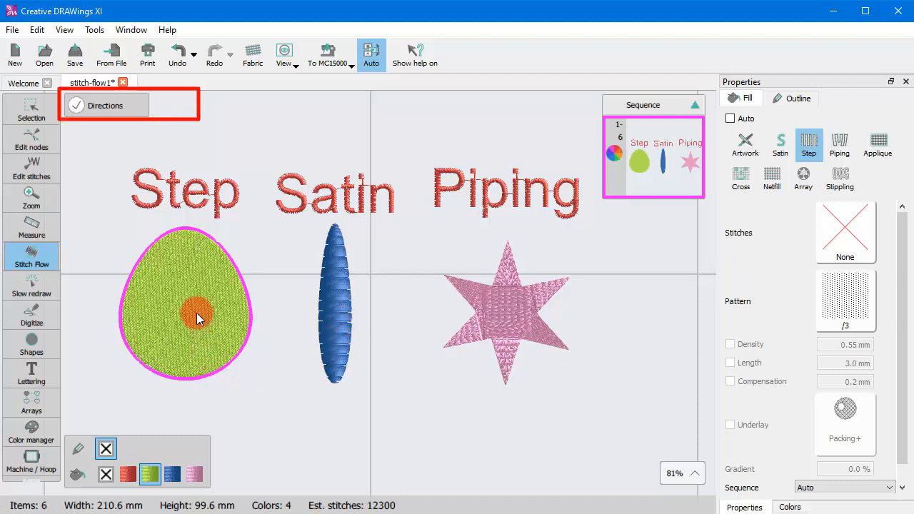
{"action": "left_click_drag", "start_coordinate": [197, 320], "coordinate": [223, 366]}
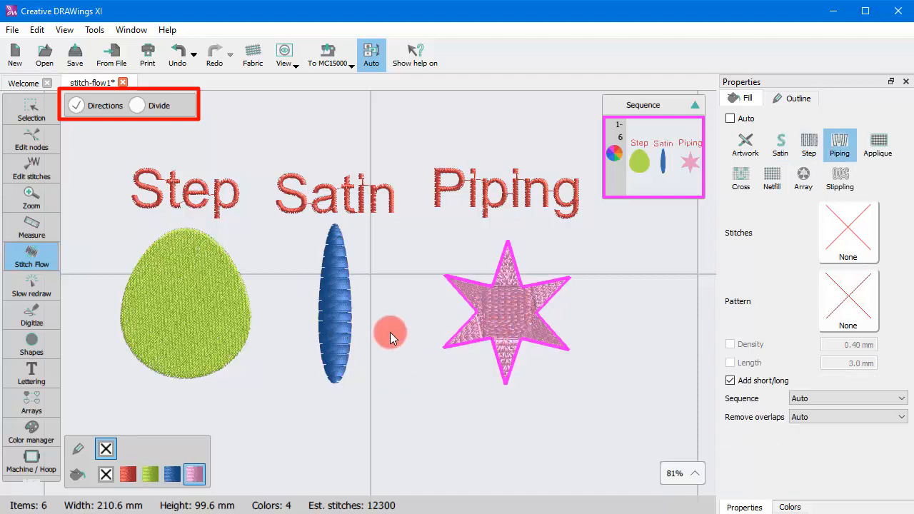
{"action": "mouse_move", "coordinate": [460, 328]}
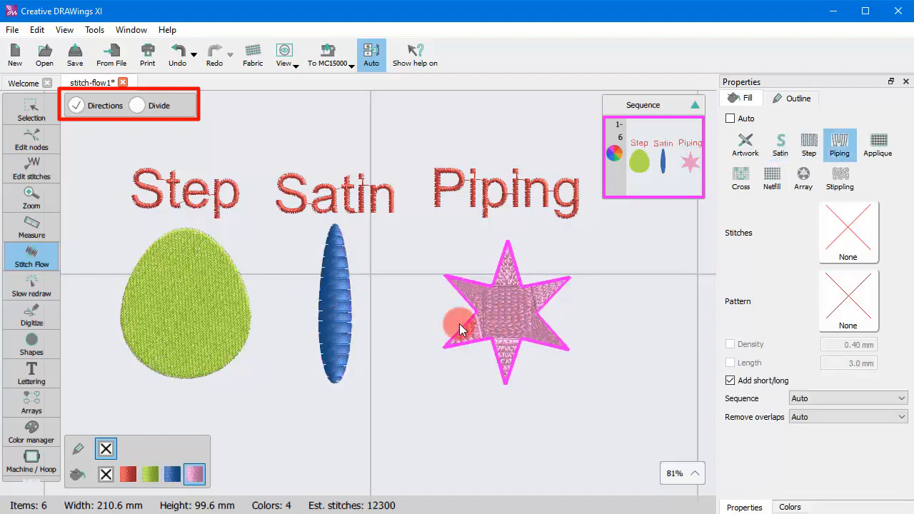
{"action": "left_click", "coordinate": [336, 317]}
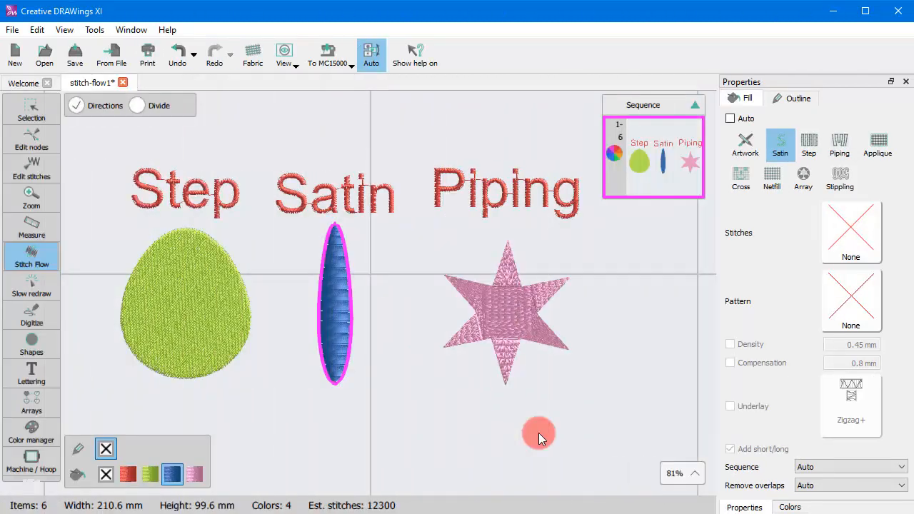
{"action": "mouse_move", "coordinate": [350, 406]}
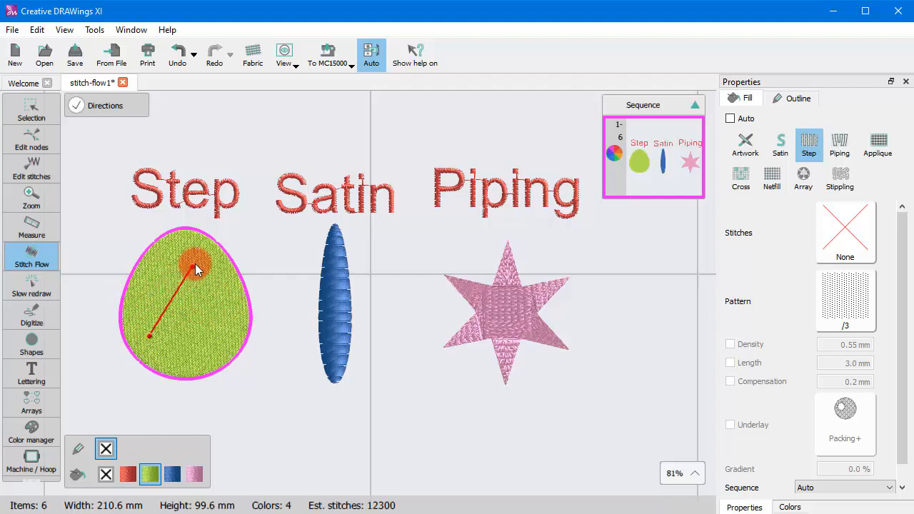
Step: Draw a direction line across the green egg and redraw it vertical, diagonal and as a short stub
{"action": "left_click_drag", "start_coordinate": [197, 263], "coordinate": [197, 300]}
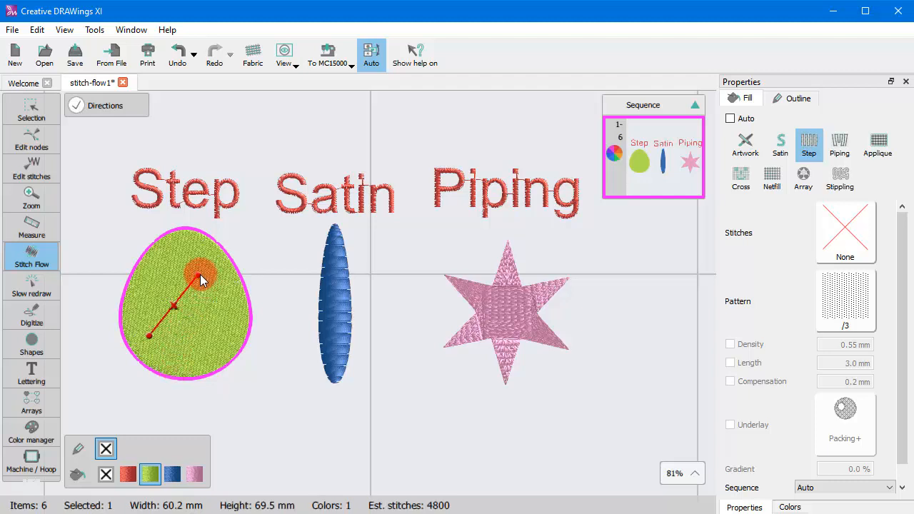
{"action": "left_click_drag", "start_coordinate": [200, 279], "coordinate": [183, 307]}
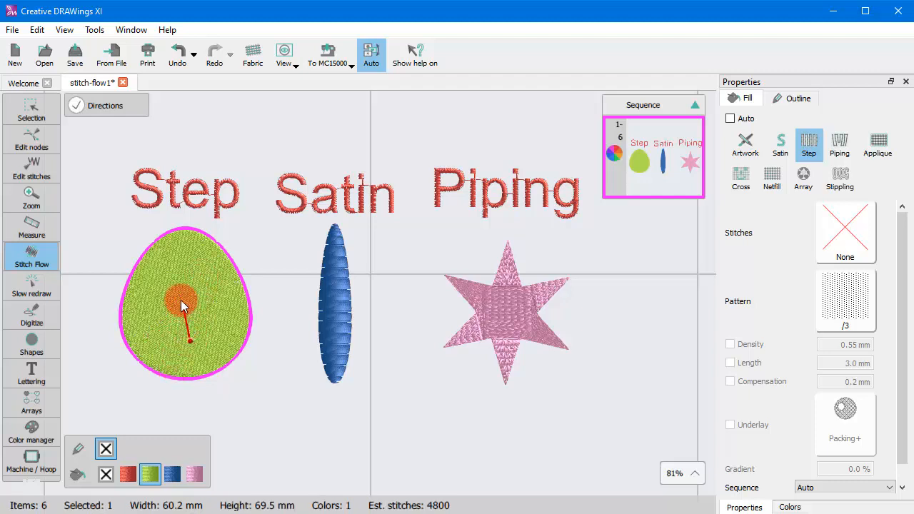
{"action": "left_click_drag", "start_coordinate": [183, 303], "coordinate": [189, 364]}
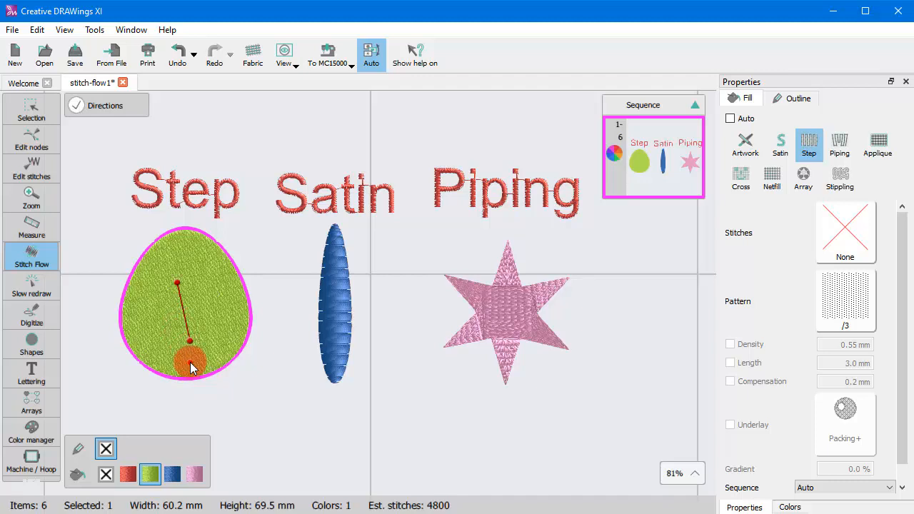
{"action": "left_click_drag", "start_coordinate": [189, 360], "coordinate": [163, 311]}
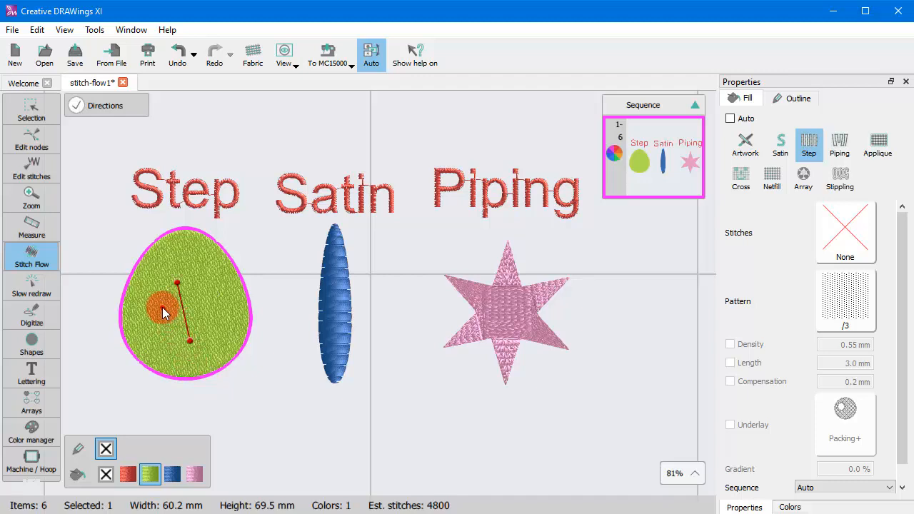
{"action": "left_click_drag", "start_coordinate": [162, 313], "coordinate": [191, 270]}
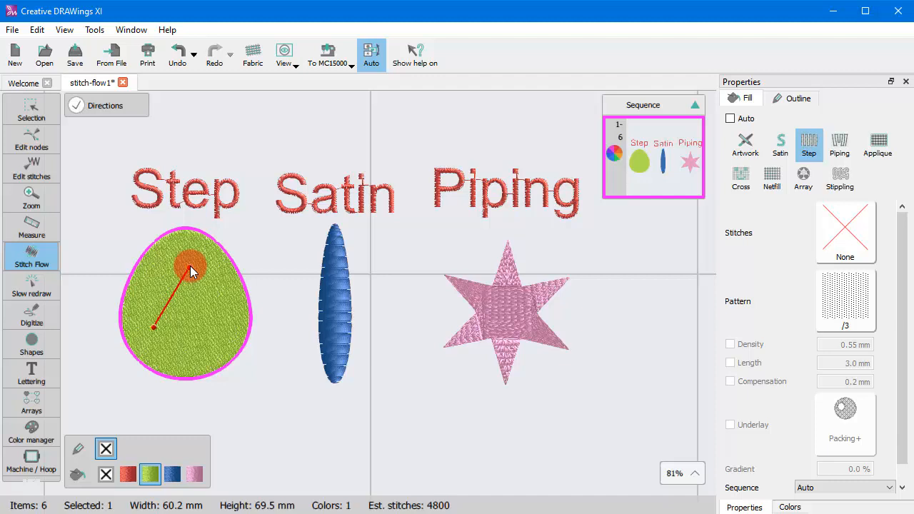
{"action": "left_click_drag", "start_coordinate": [192, 264], "coordinate": [179, 331]}
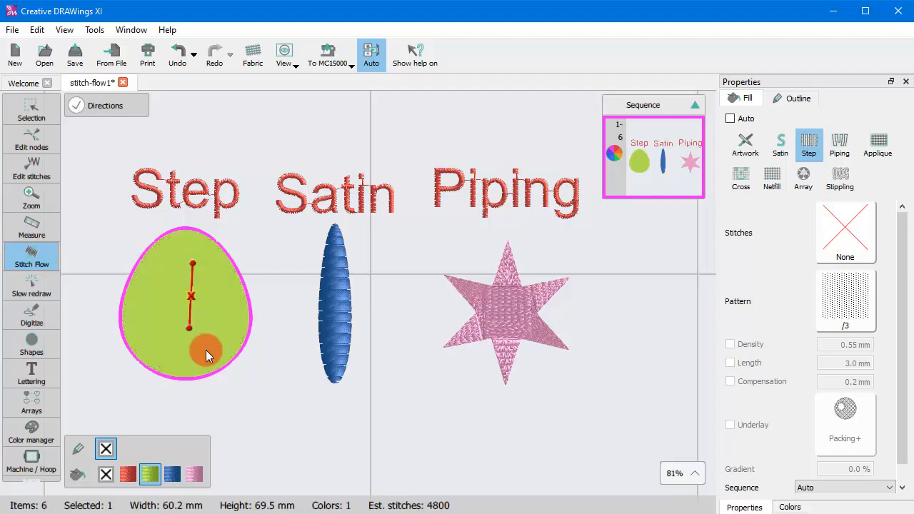
{"action": "left_click_drag", "start_coordinate": [207, 350], "coordinate": [168, 335]}
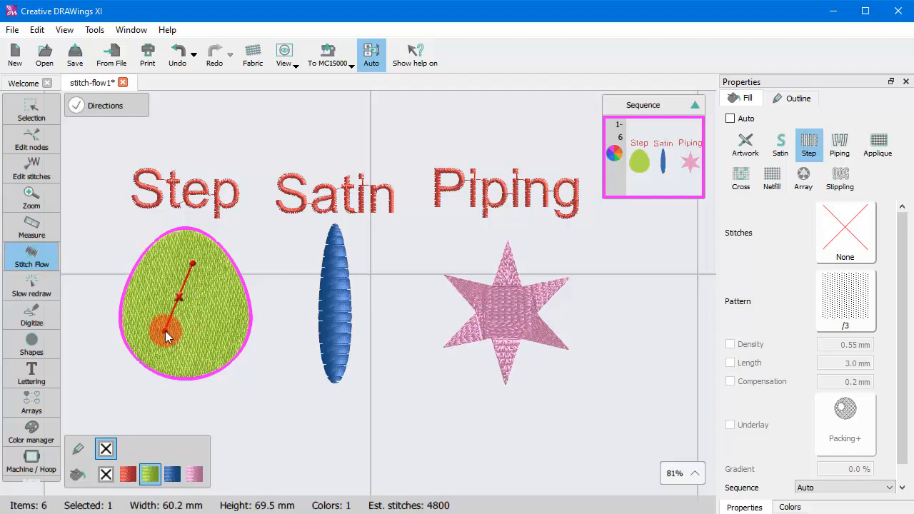
{"action": "left_click_drag", "start_coordinate": [168, 336], "coordinate": [178, 302]}
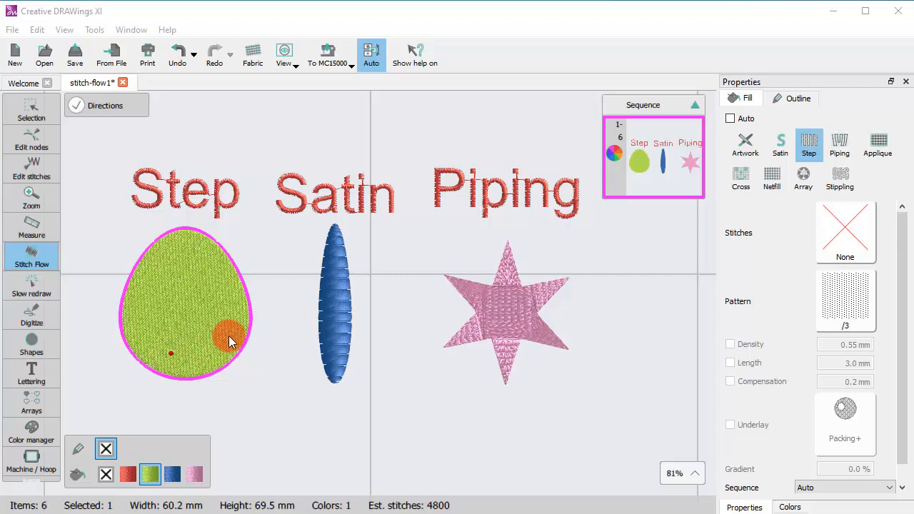
{"action": "mouse_move", "coordinate": [528, 334]}
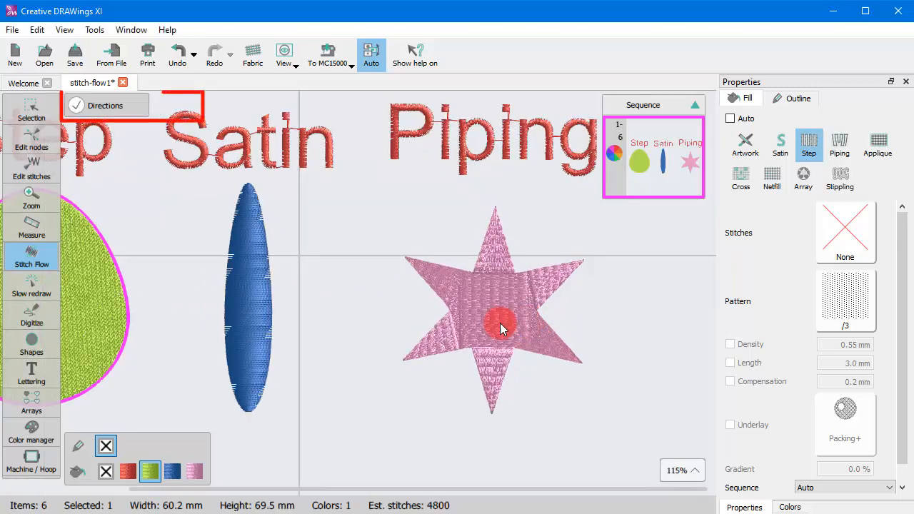
Step: Select the pink Piping star and turn on the Divide option
{"action": "left_click", "coordinate": [840, 146]}
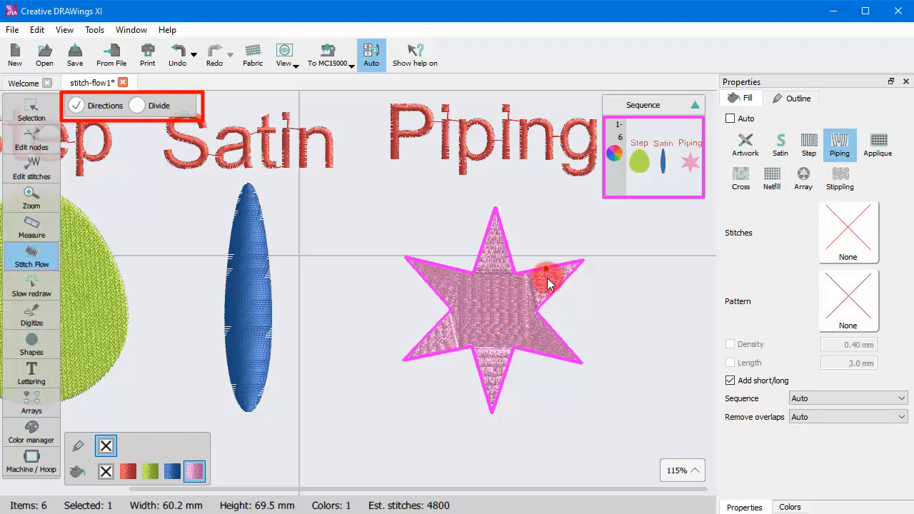
{"action": "mouse_move", "coordinate": [533, 333]}
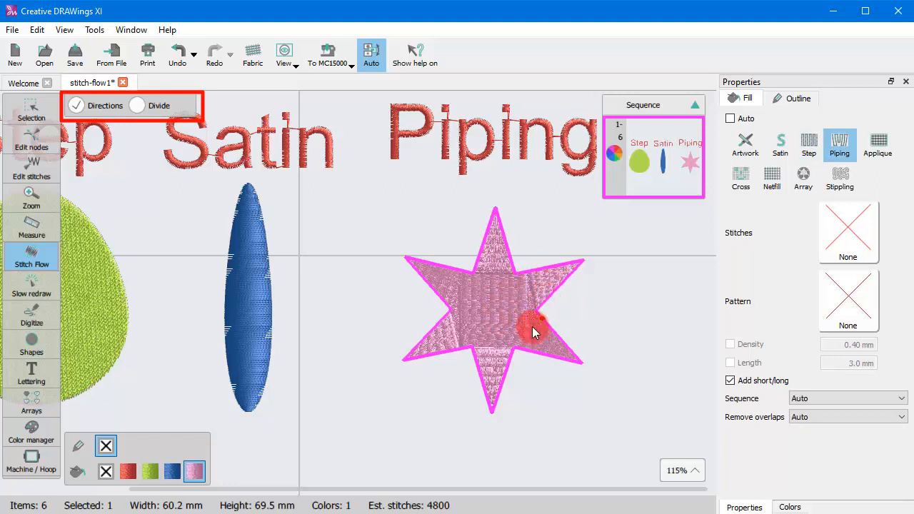
{"action": "mouse_move", "coordinate": [536, 314]}
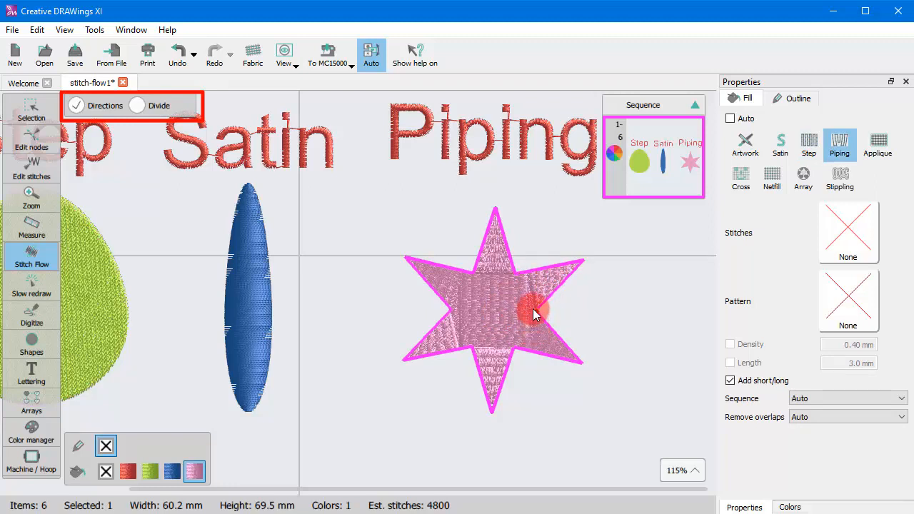
{"action": "left_click", "coordinate": [143, 106]}
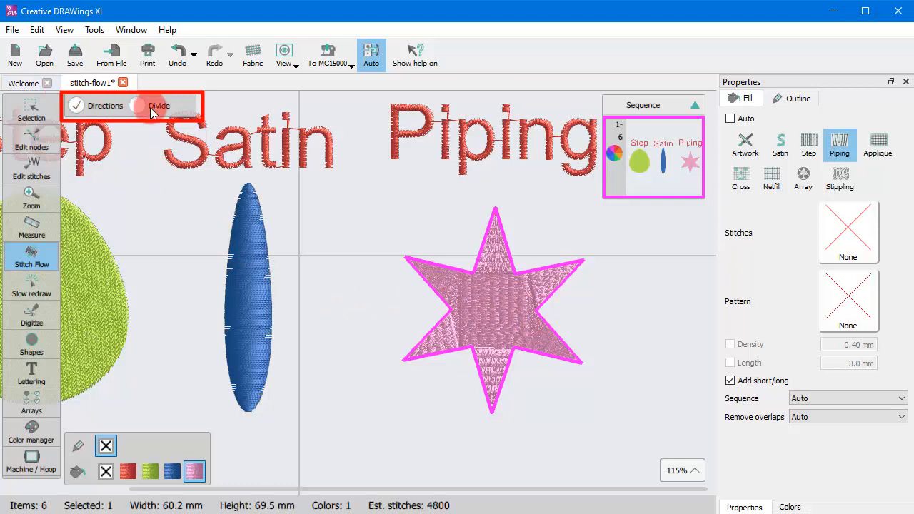
{"action": "left_click", "coordinate": [137, 106]}
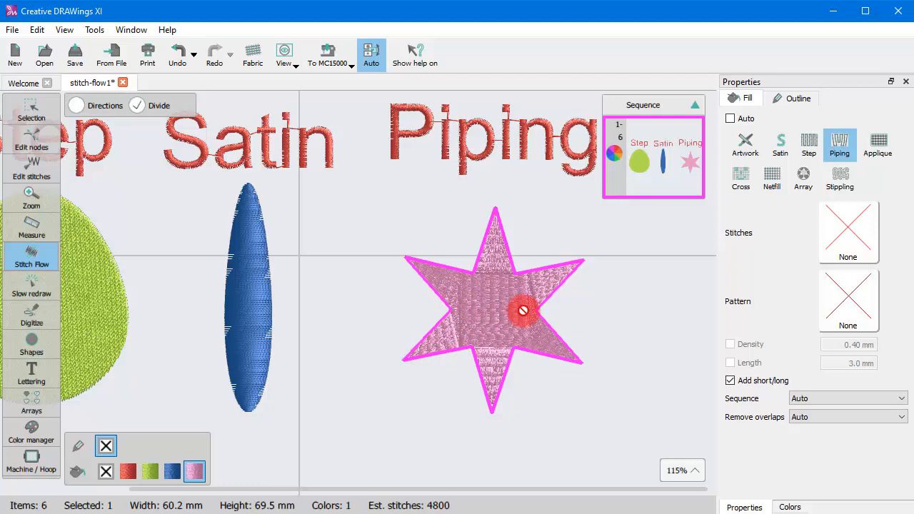
{"action": "mouse_move", "coordinate": [482, 285]}
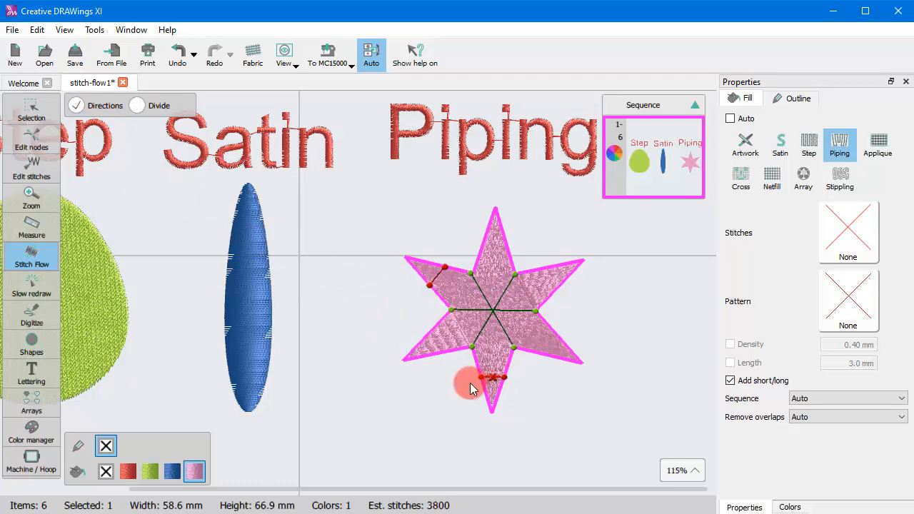
{"action": "mouse_move", "coordinate": [511, 246]}
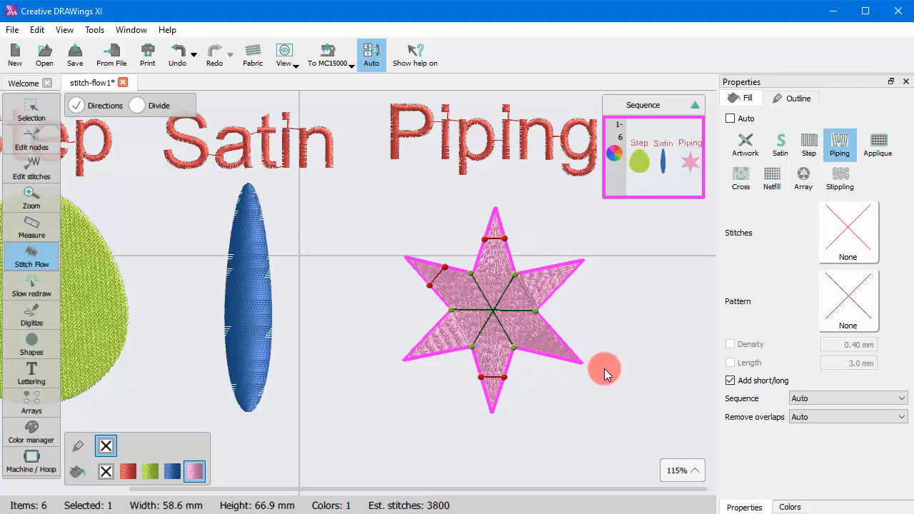
{"action": "mouse_move", "coordinate": [519, 288]}
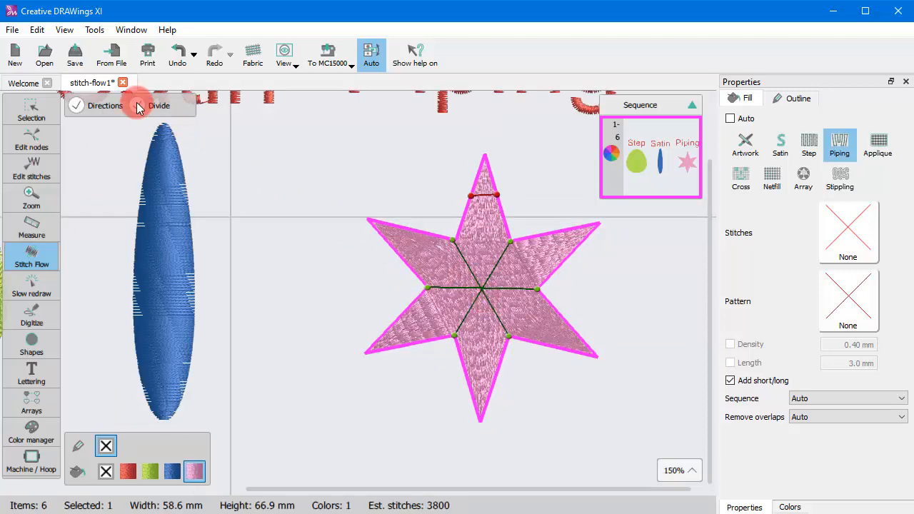
Step: Turn Divide back on to rework the star's six-section divide lines
{"action": "left_click", "coordinate": [158, 106]}
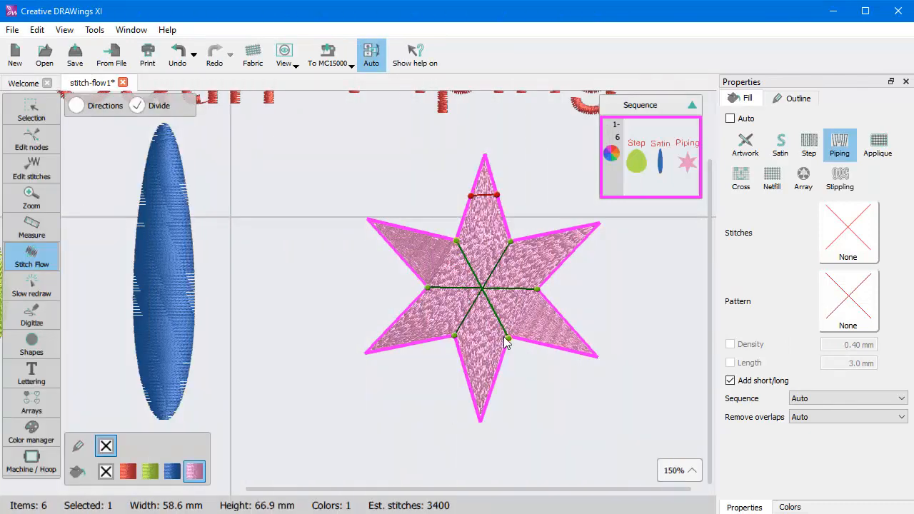
{"action": "mouse_move", "coordinate": [483, 298]}
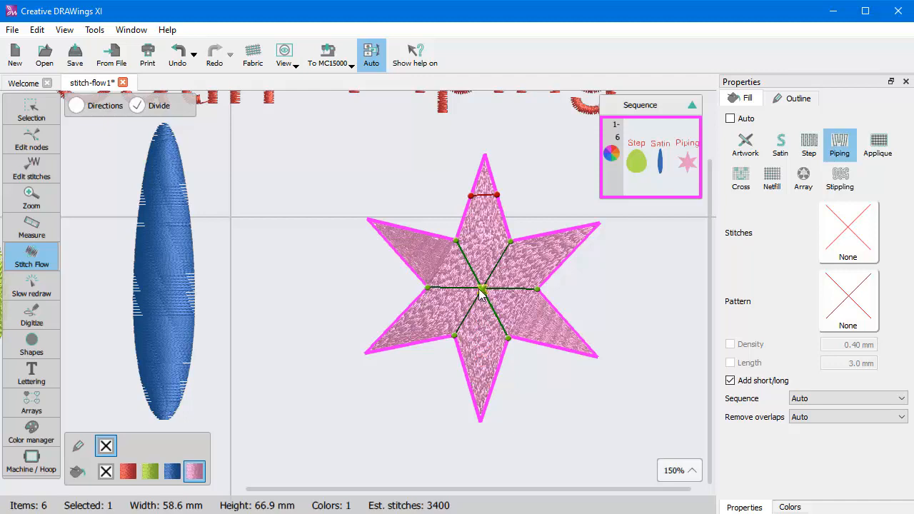
{"action": "mouse_move", "coordinate": [460, 274]}
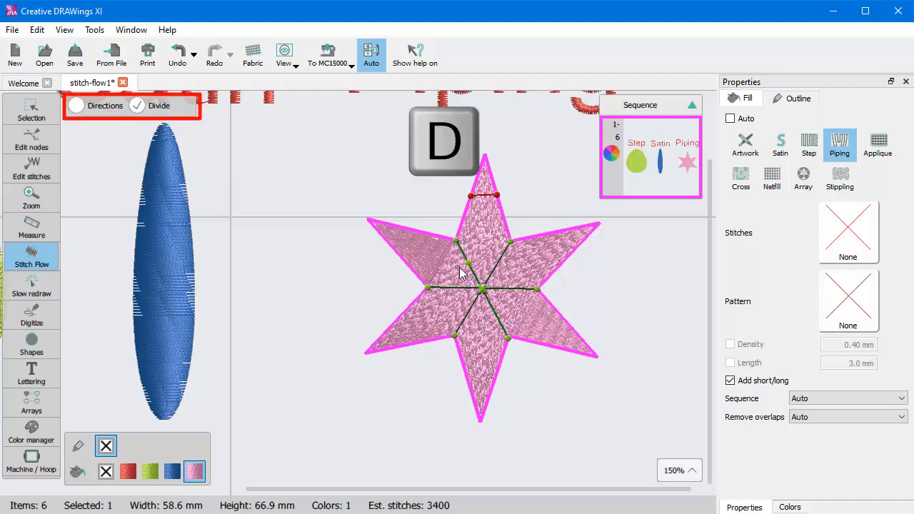
{"action": "mouse_move", "coordinate": [385, 217]}
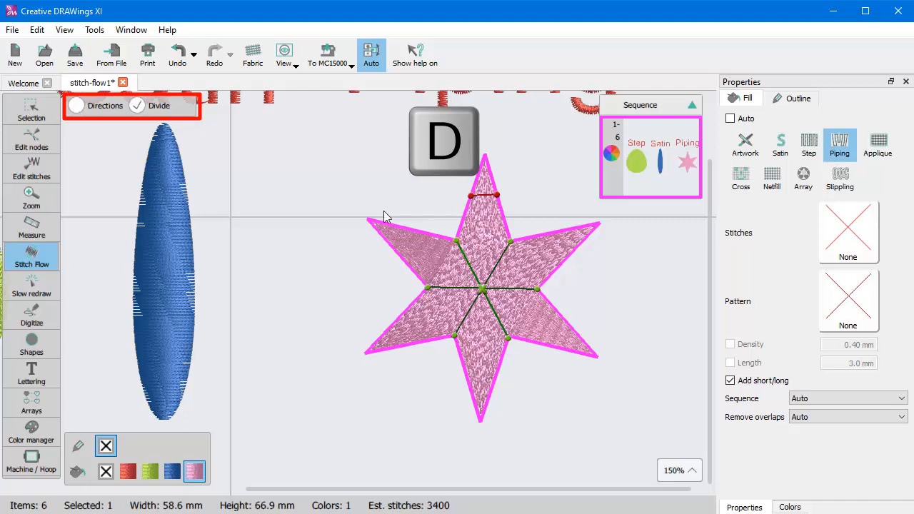
Step: Alternate between Directions and Divide on the star, ending with Directions active
{"action": "left_click", "coordinate": [76, 106]}
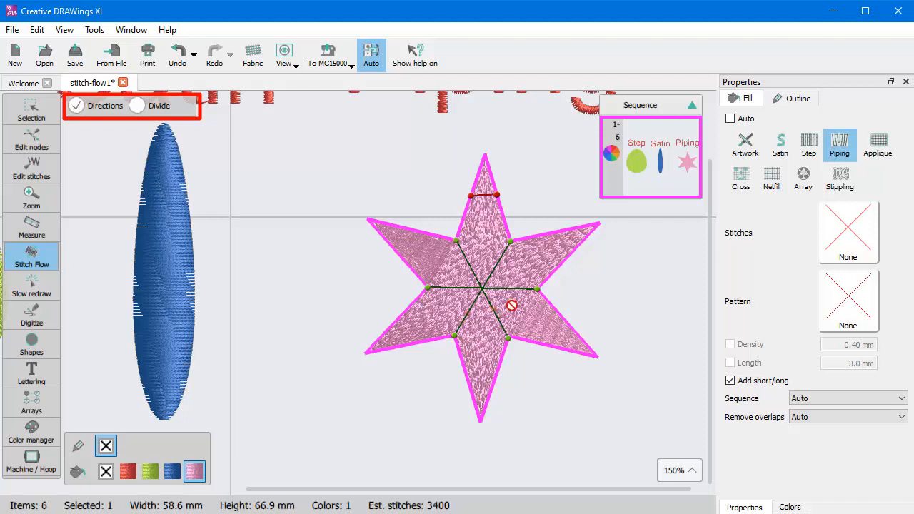
{"action": "left_click", "coordinate": [137, 105]}
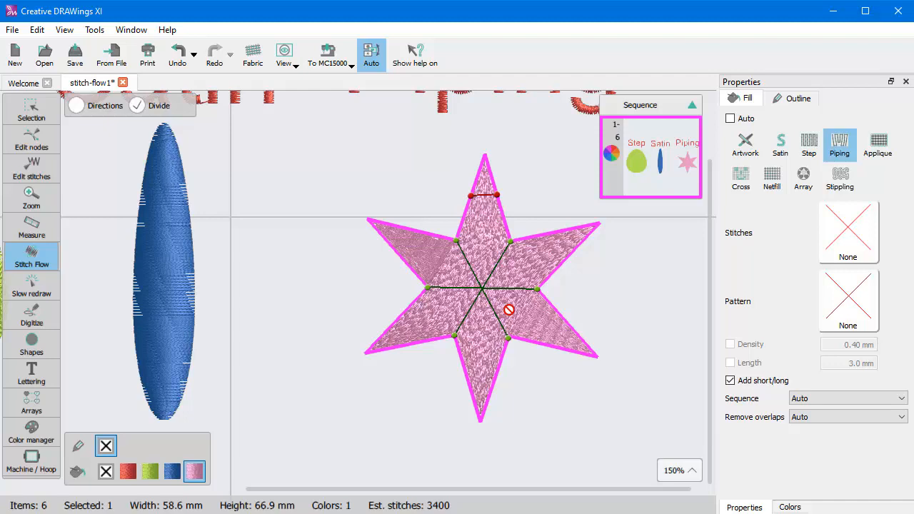
{"action": "left_click", "coordinate": [77, 105]}
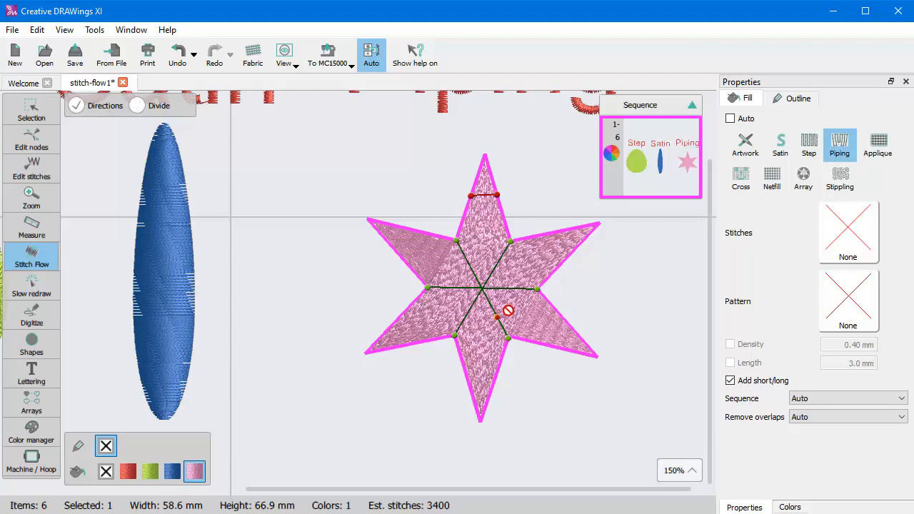
{"action": "left_click", "coordinate": [137, 105]}
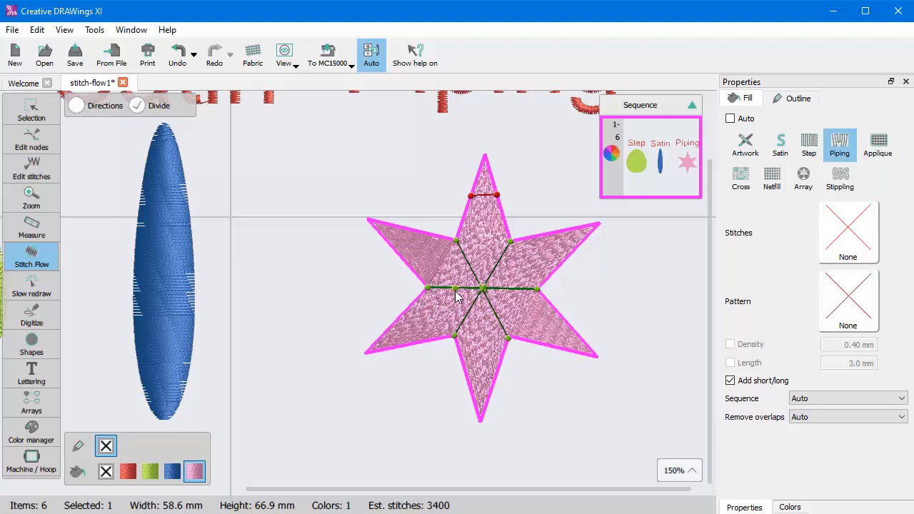
{"action": "left_click", "coordinate": [77, 105]}
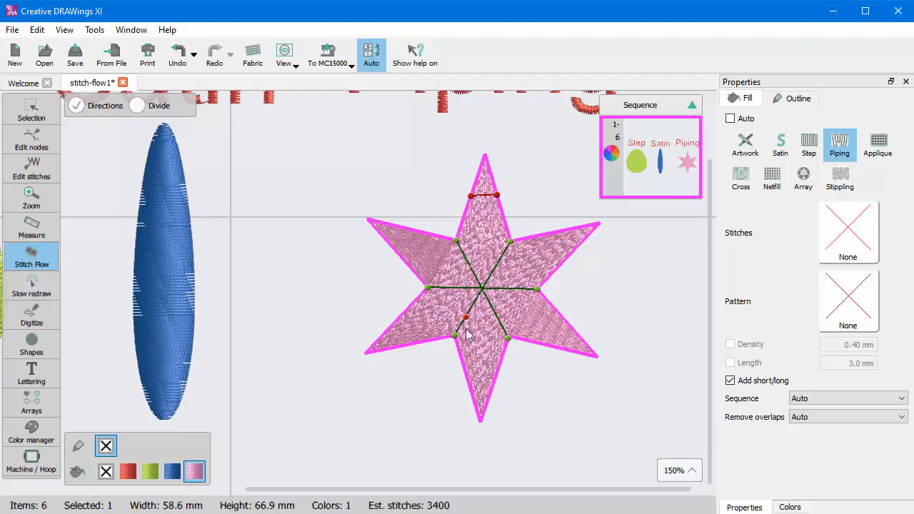